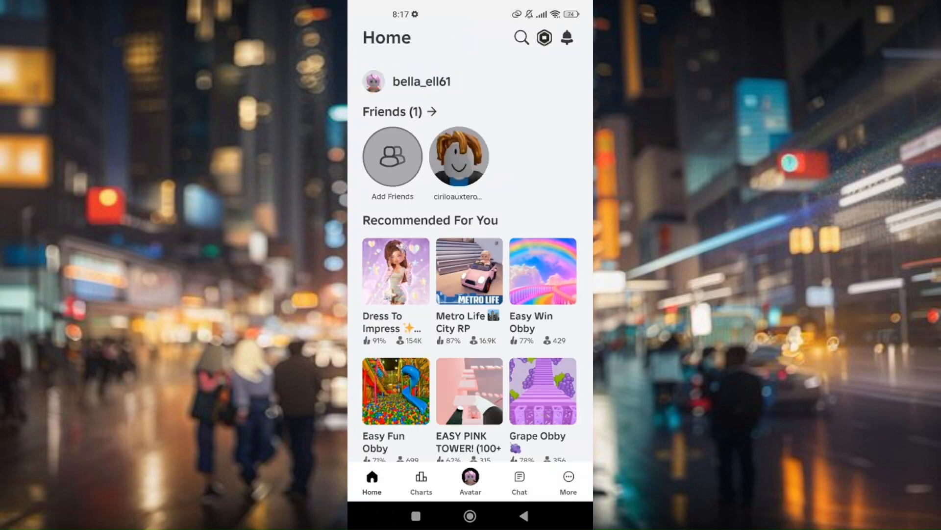
Step: Reach the Roblox account settings through the More menu's Settings entry
{"action": "left_click", "coordinate": [567, 480]}
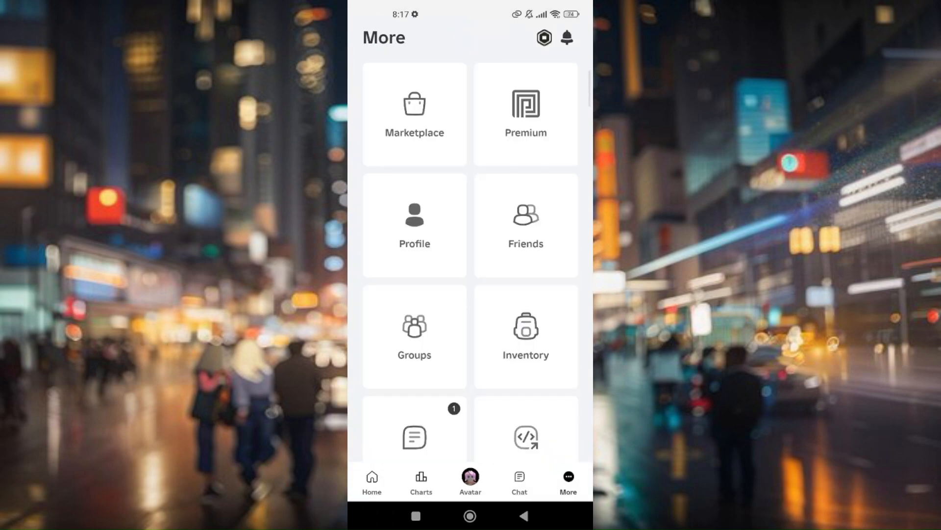
{"action": "scroll", "scroll_direction": "down", "scroll_amount": 3}
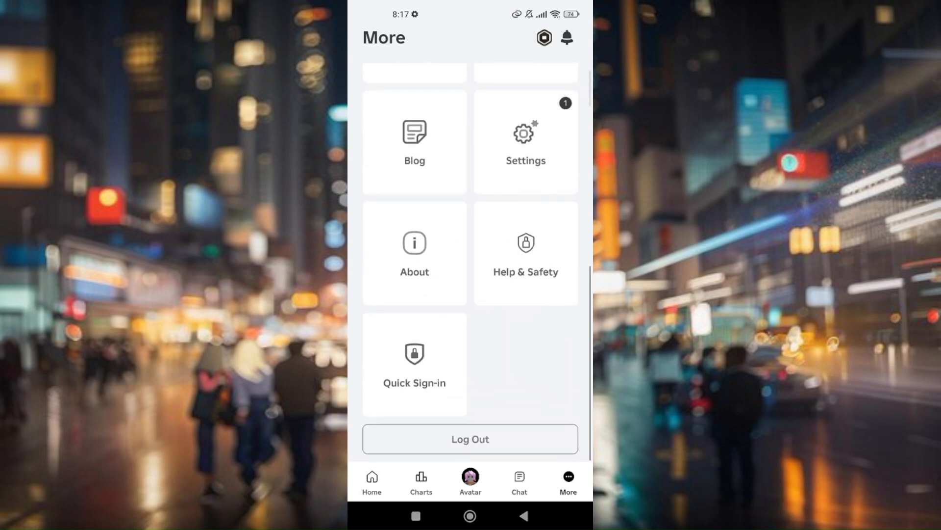
{"action": "left_click", "coordinate": [526, 142]}
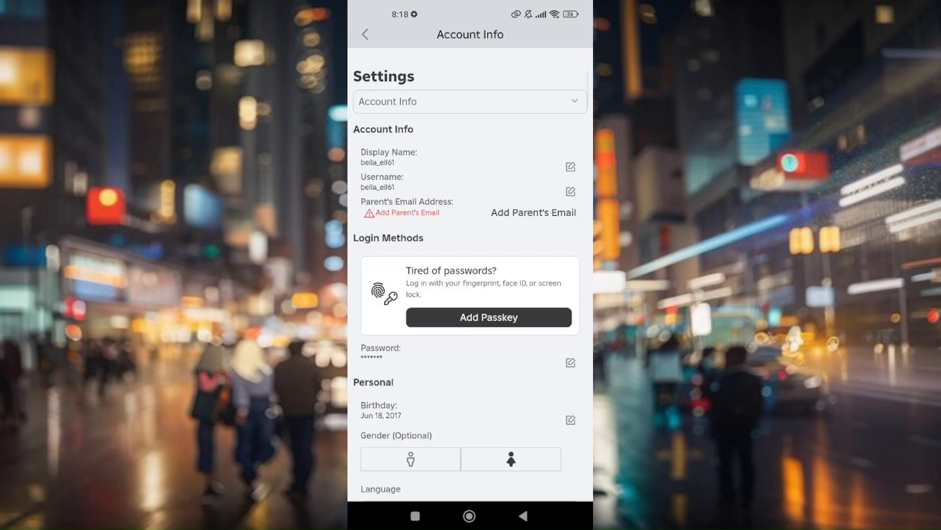
{"action": "scroll", "scroll_direction": "down", "scroll_amount": 3}
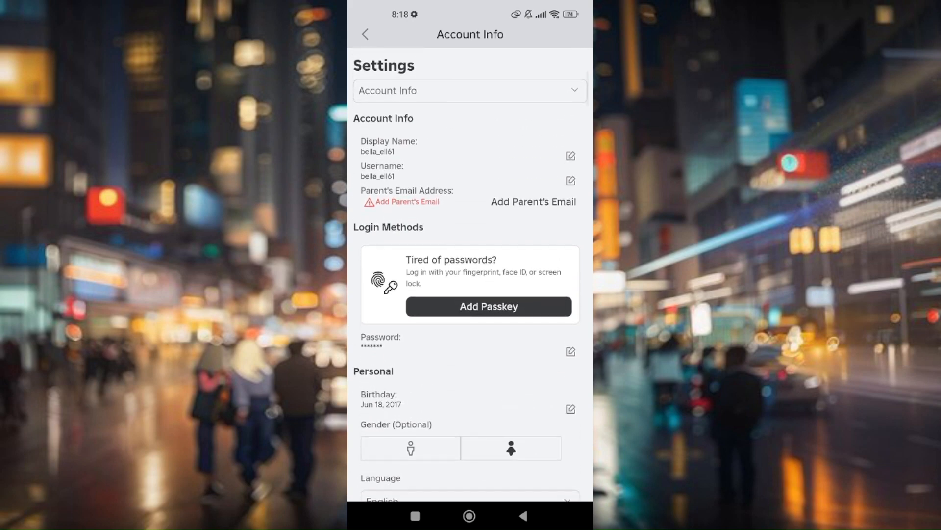
{"action": "scroll", "scroll_direction": "down", "scroll_amount": 3}
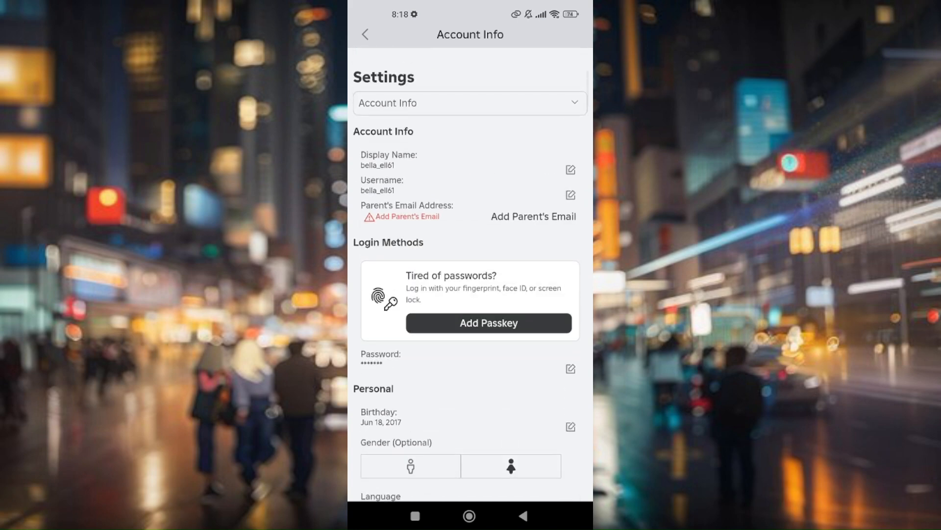
{"action": "scroll", "scroll_direction": "down", "scroll_amount": 3}
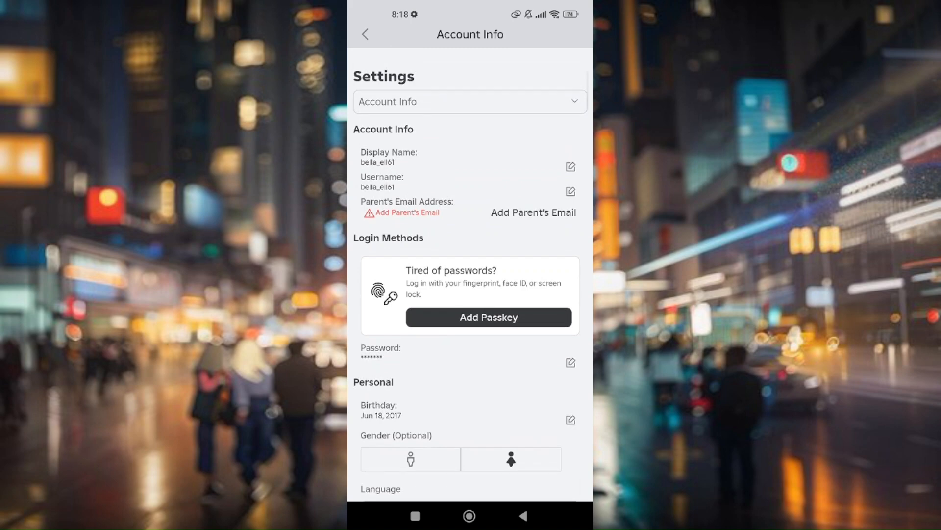
{"action": "left_click", "coordinate": [522, 515]}
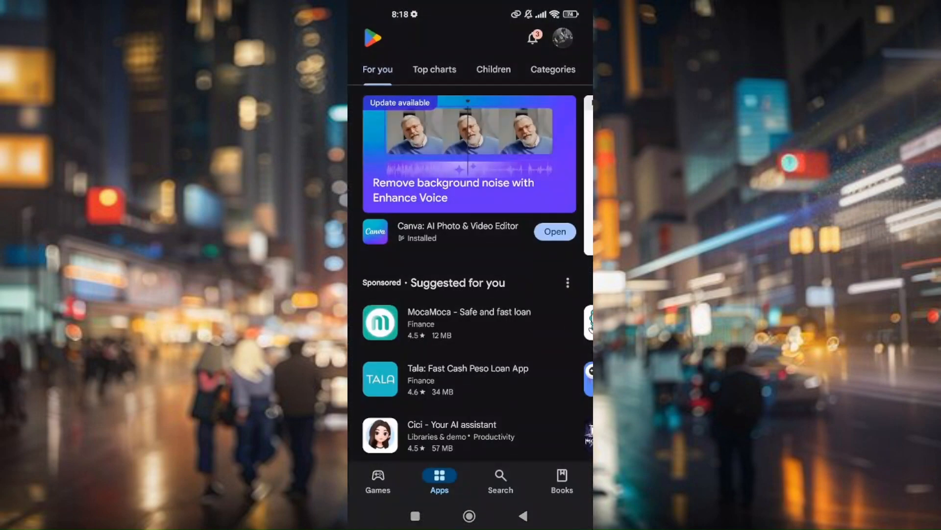
Step: Briefly visit the Play Store settings from the account menu and return home
{"action": "left_click", "coordinate": [562, 38]}
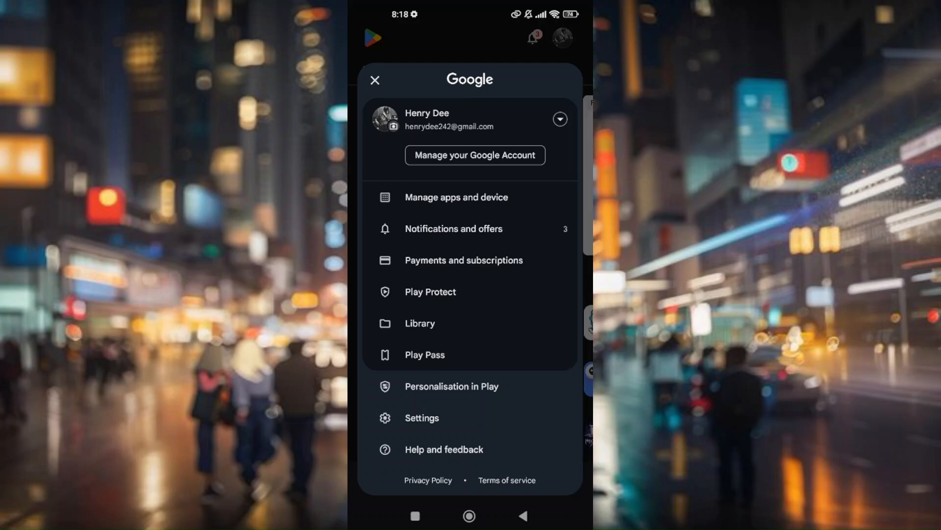
{"action": "left_click", "coordinate": [422, 418]}
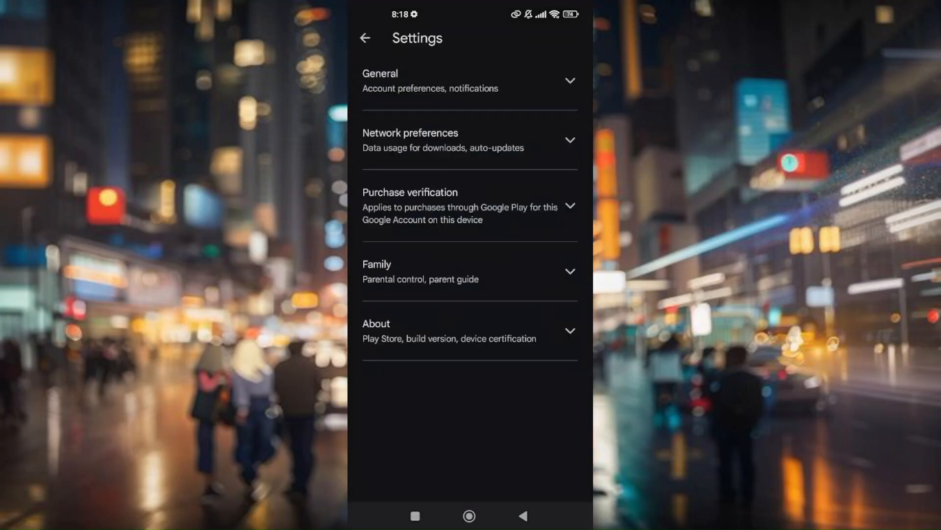
{"action": "left_click", "coordinate": [365, 38]}
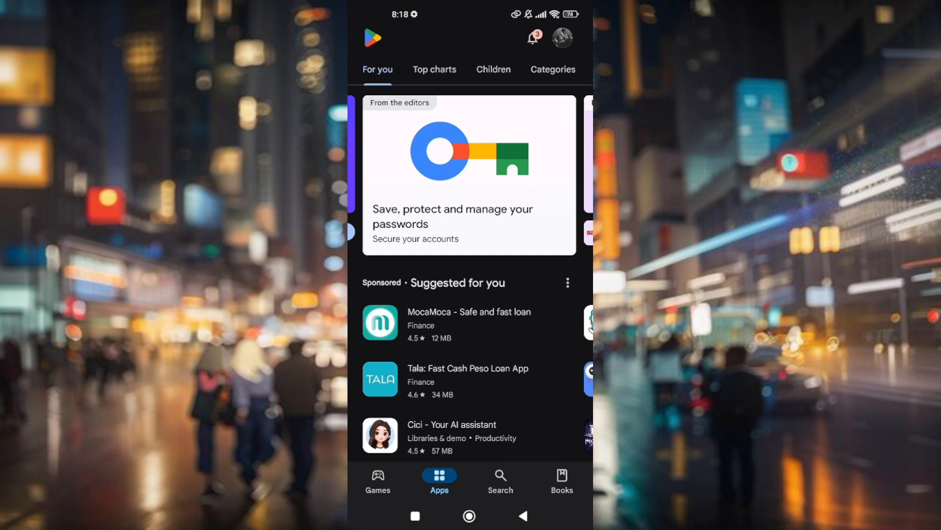
Step: Reach Payments and subscriptions from the Google account menu
{"action": "left_click", "coordinate": [562, 38]}
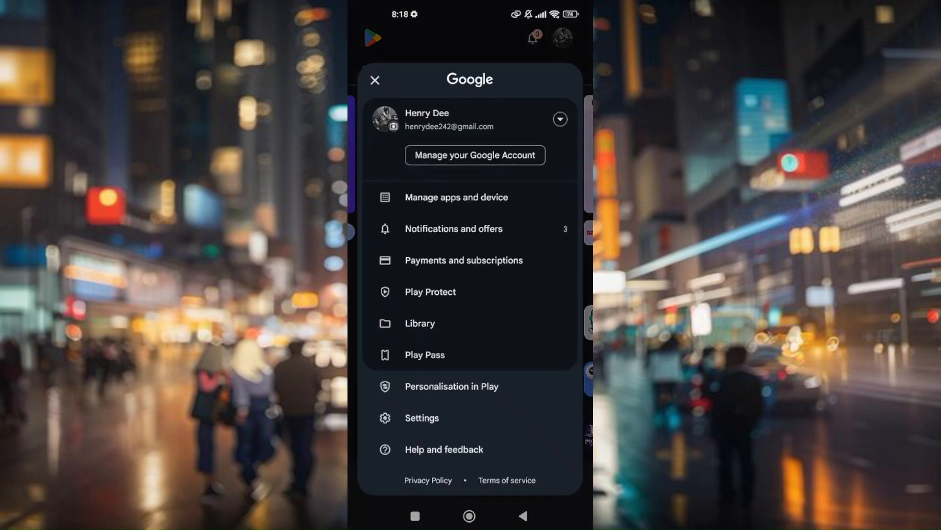
{"action": "left_click", "coordinate": [464, 260]}
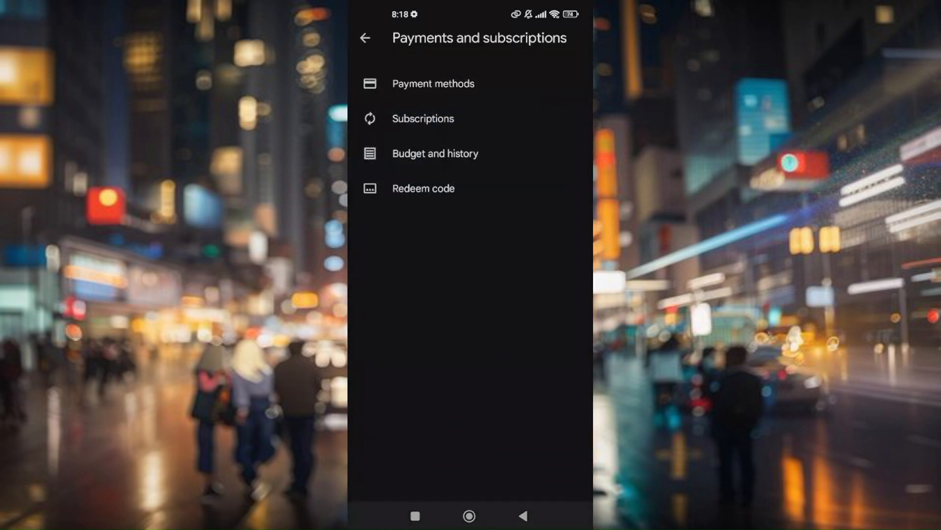
Step: View the saved payment methods and the options to add new ones
{"action": "left_click", "coordinate": [433, 84]}
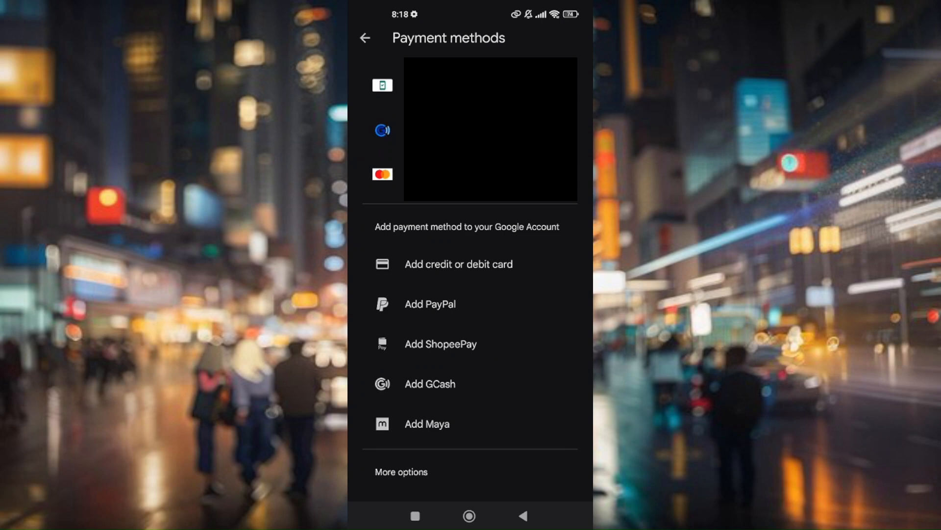
{"action": "scroll", "scroll_direction": "down", "scroll_amount": 3}
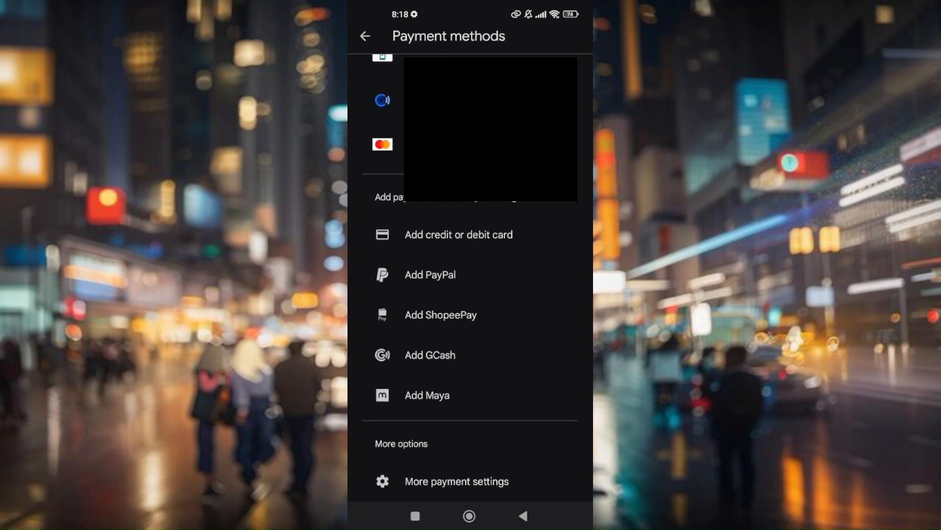